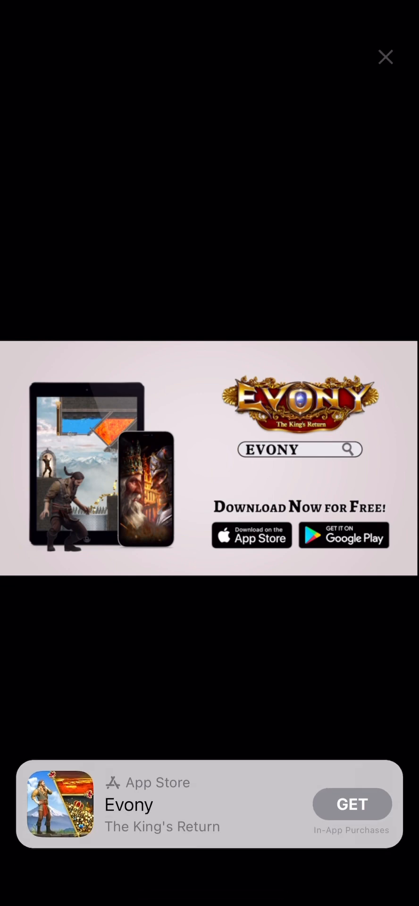
# - Dismiss the Evony advertisement and return to the Bacon on duty level
pyautogui.click(385, 58)
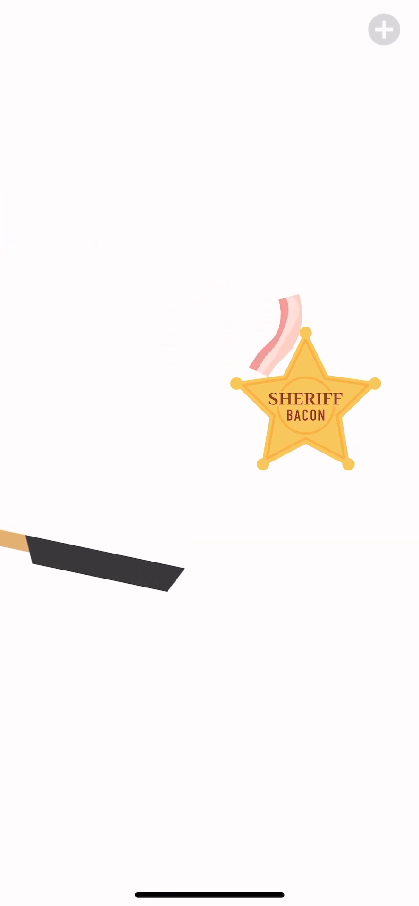
# - Flip the bacon onto the sheriff badge and continue to the 'b is for bacon' level
pyautogui.click(382, 29)
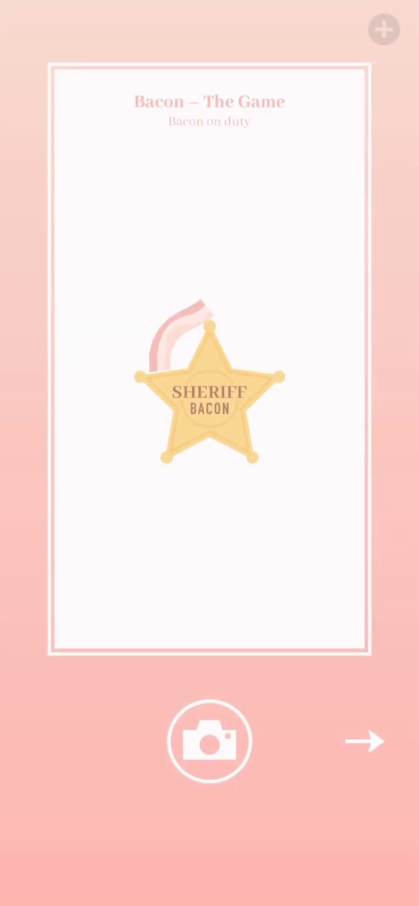
pyautogui.click(210, 742)
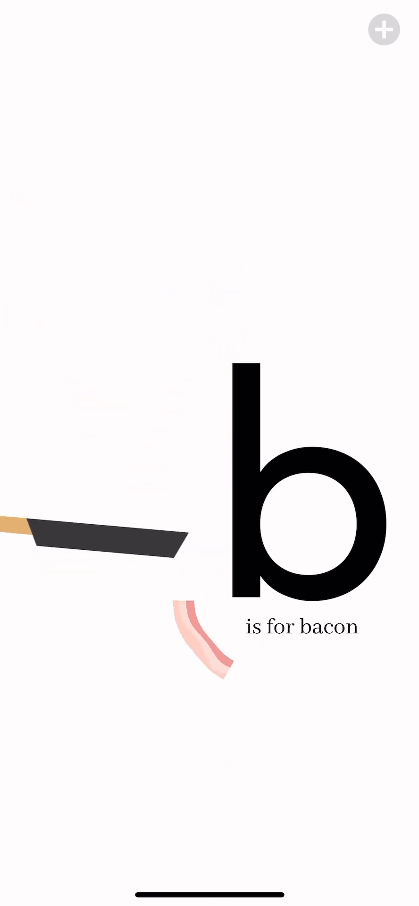
# - Flip the bacon from the pan onto the large letter b
pyautogui.click(383, 29)
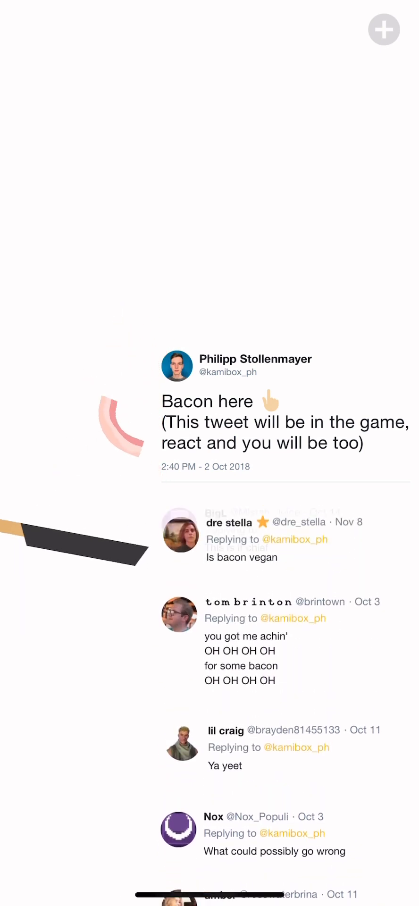
# - Scroll the tweet's reply list back and forth while the bacon keeps flipping by the pan
pyautogui.scroll(-3)
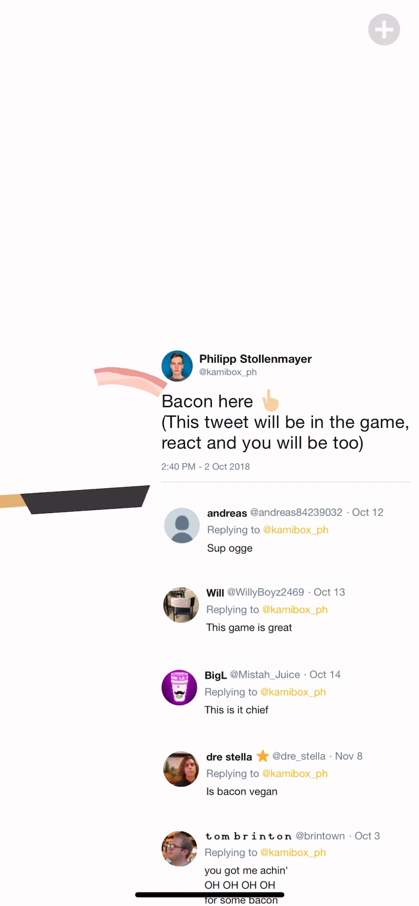
pyautogui.scroll(3)
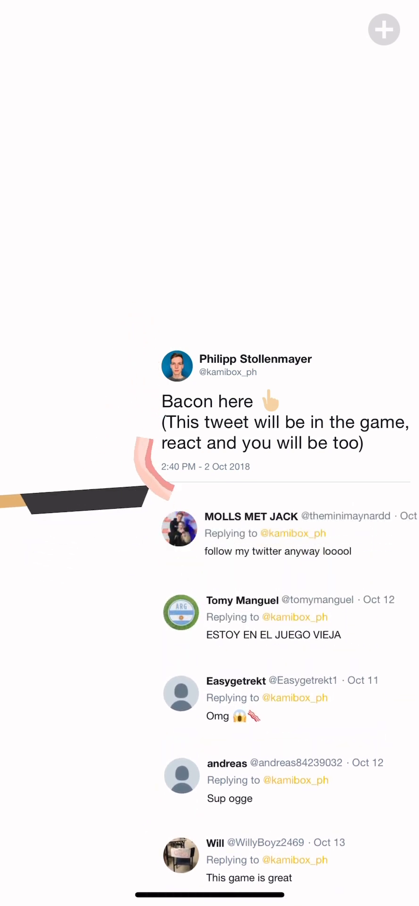
pyautogui.scroll(-3)
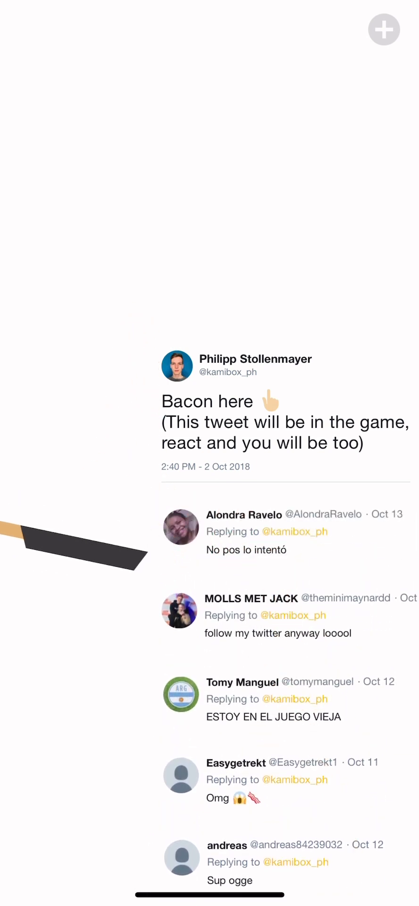
pyautogui.scroll(-3)
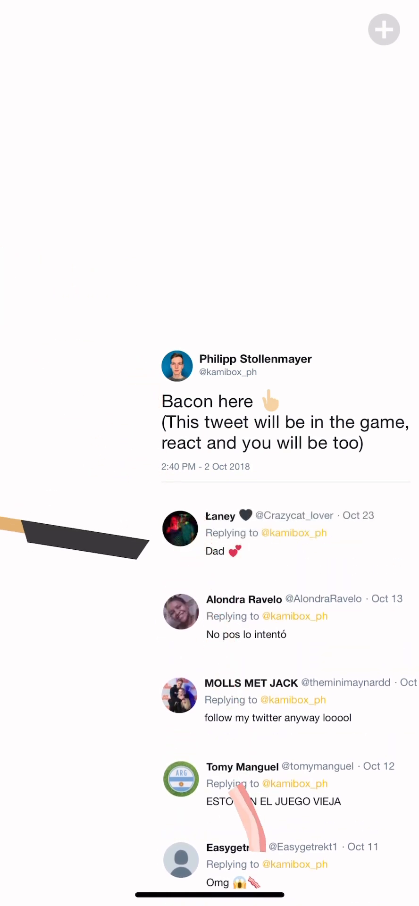
pyautogui.scroll(3)
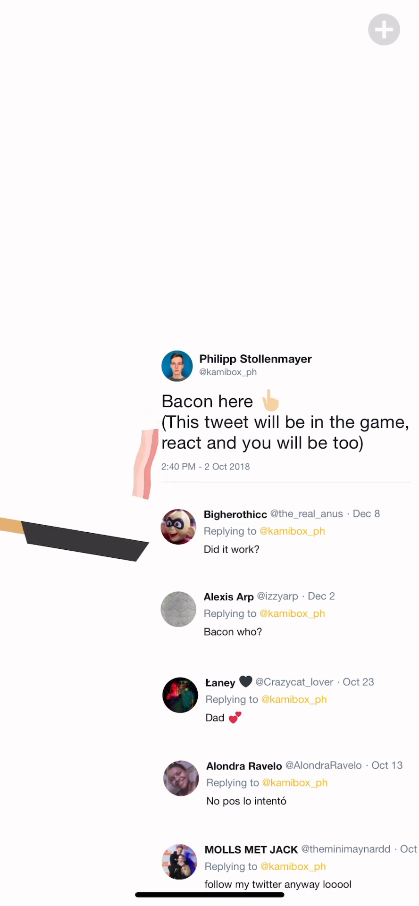
pyautogui.scroll(-3)
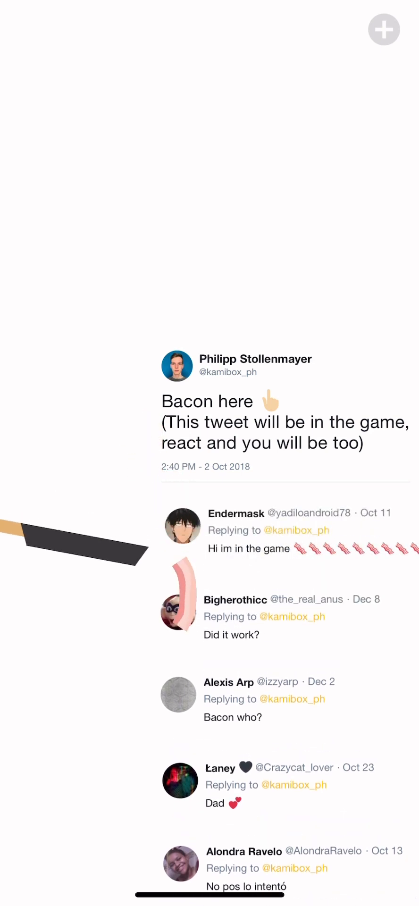